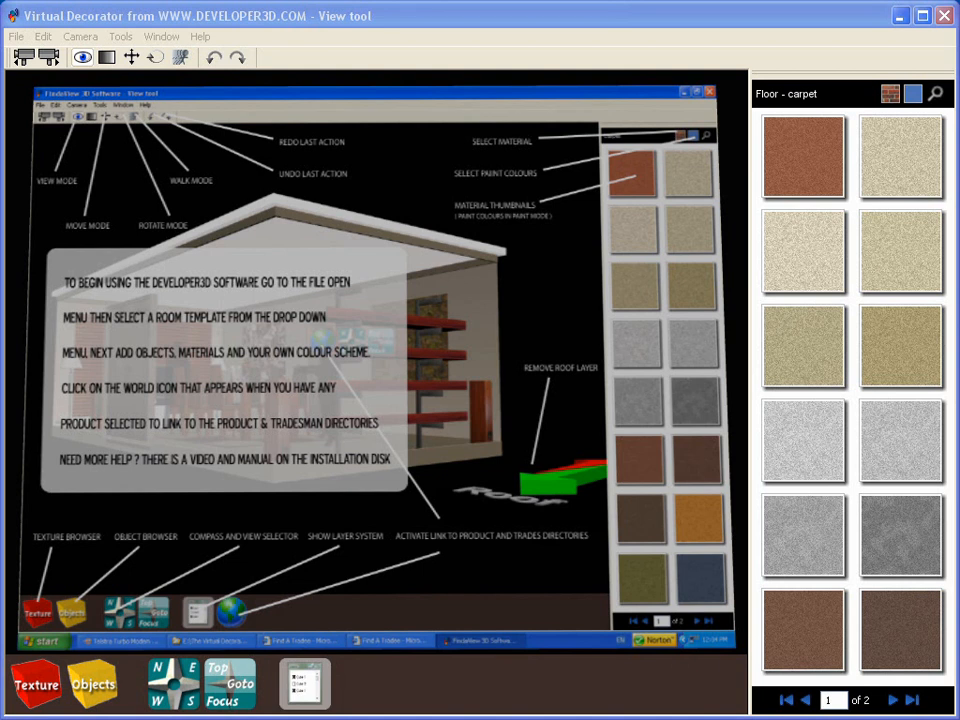
# Open a square room template from the '2400mm h rooms - square' category
pyautogui.click(16, 36)
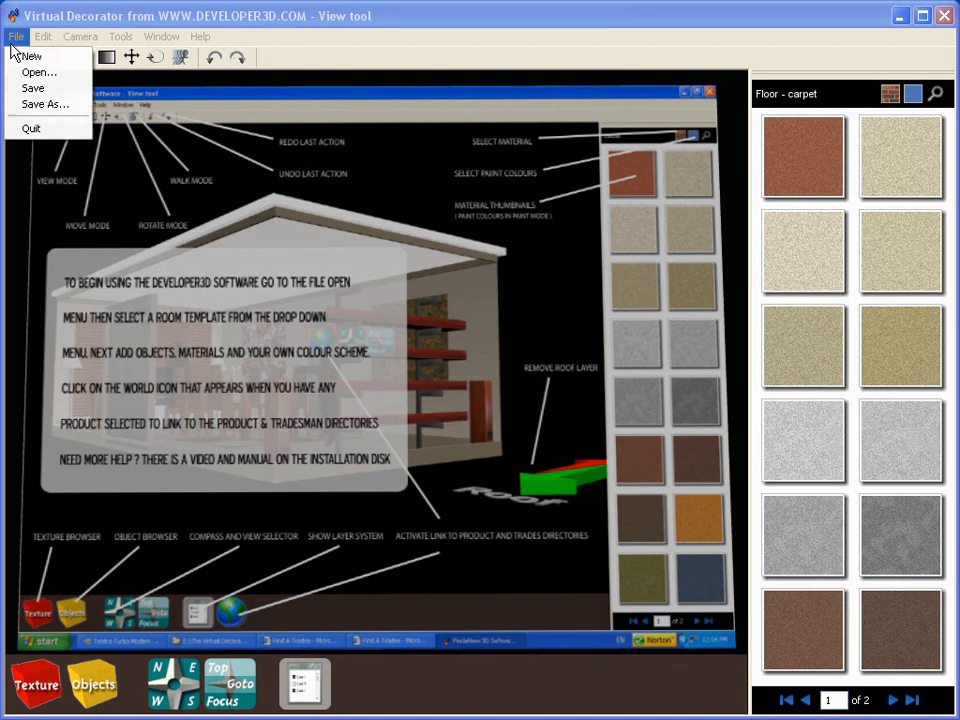
pyautogui.click(39, 72)
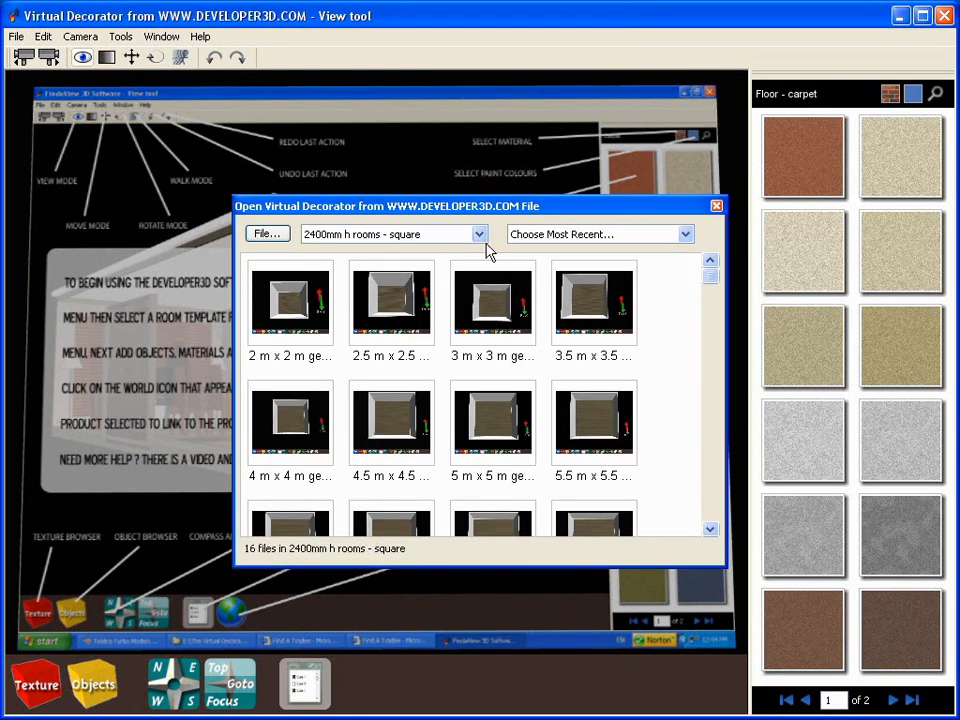
pyautogui.click(477, 233)
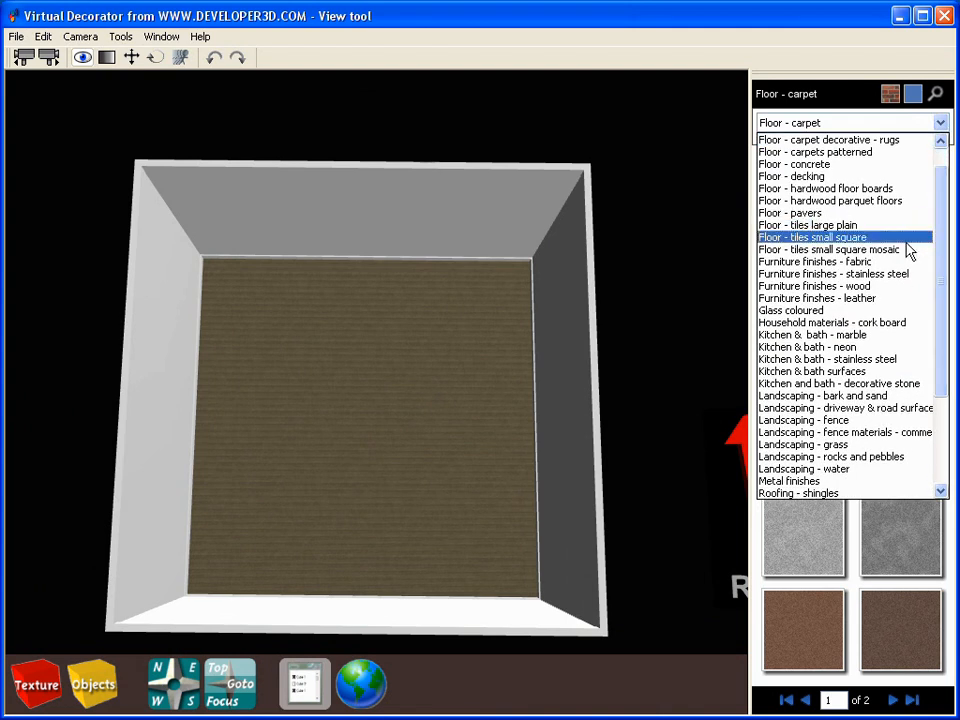
# Apply the black 'Floor - tiles small square mosaic' texture to the room and orbit to view it
pyautogui.click(828, 249)
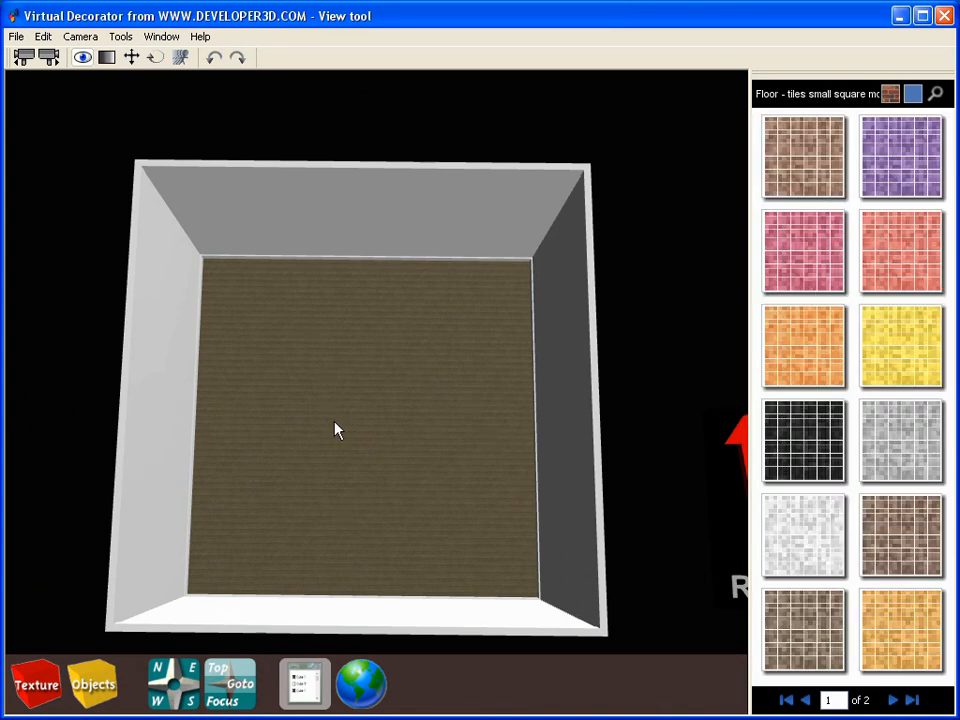
pyautogui.moveTo(388, 440)
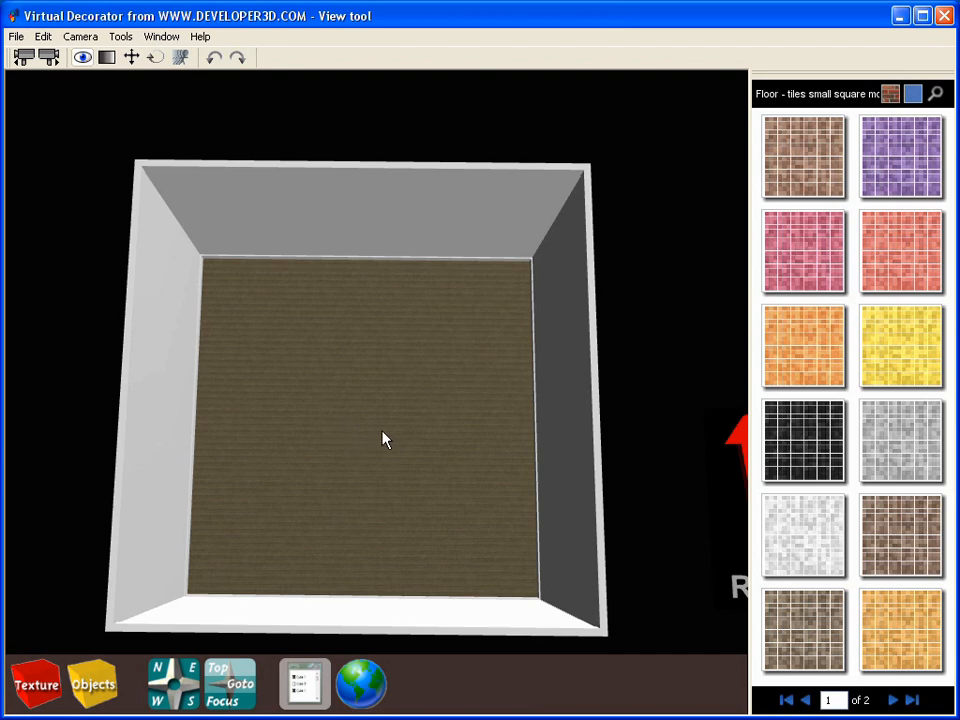
pyautogui.click(805, 441)
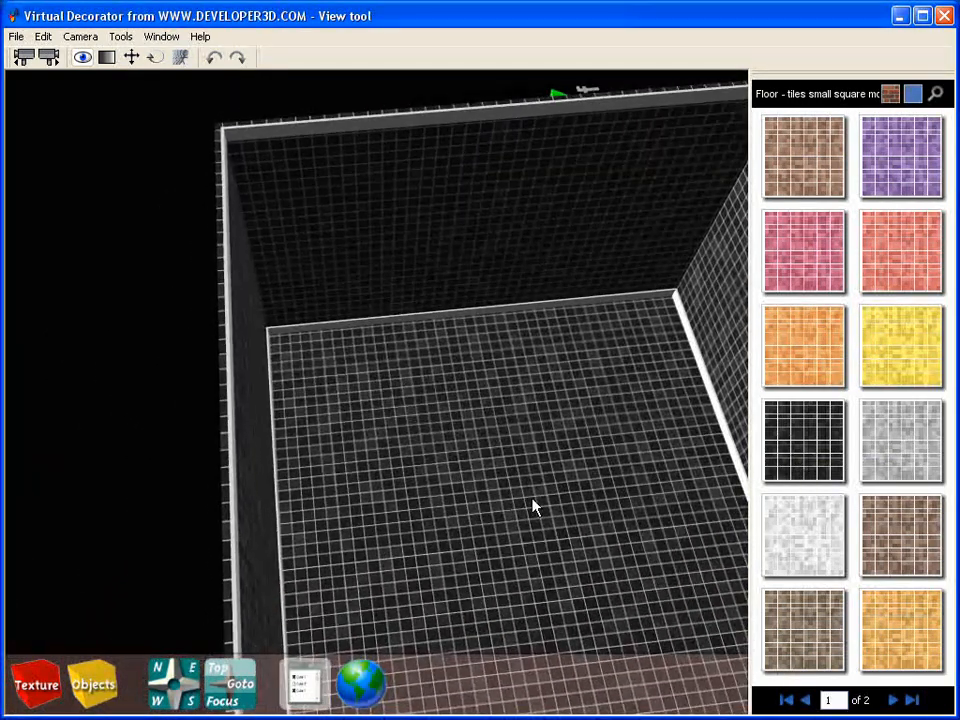
pyautogui.moveTo(533, 507); pyautogui.dragTo(313, 398)
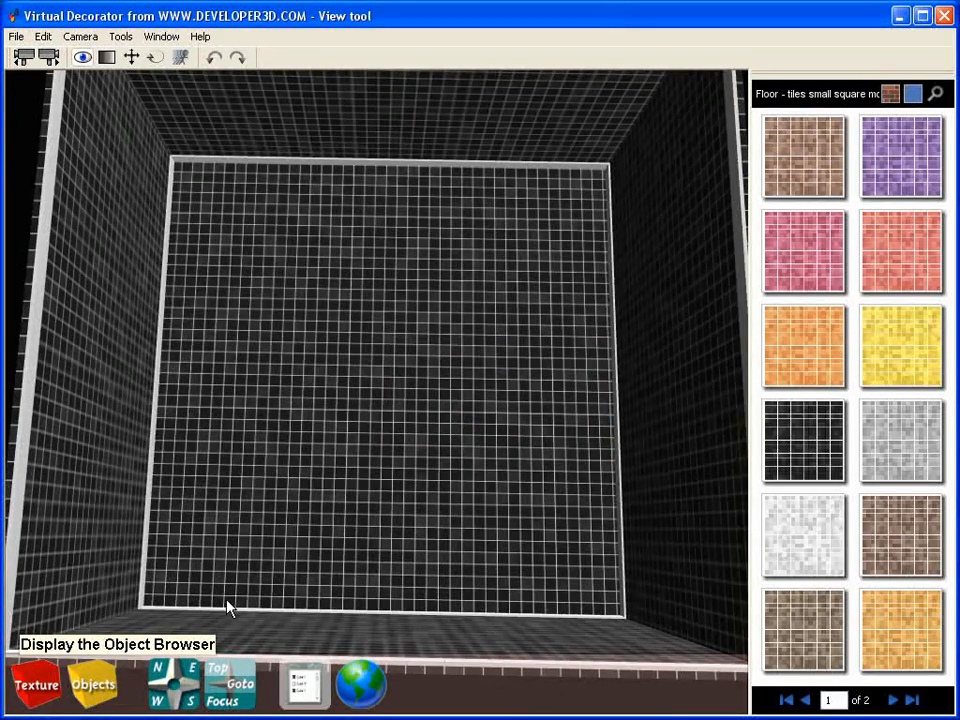
# Insert a glass shower from Bathroom - showers and drag it into a room corner
pyautogui.click(92, 685)
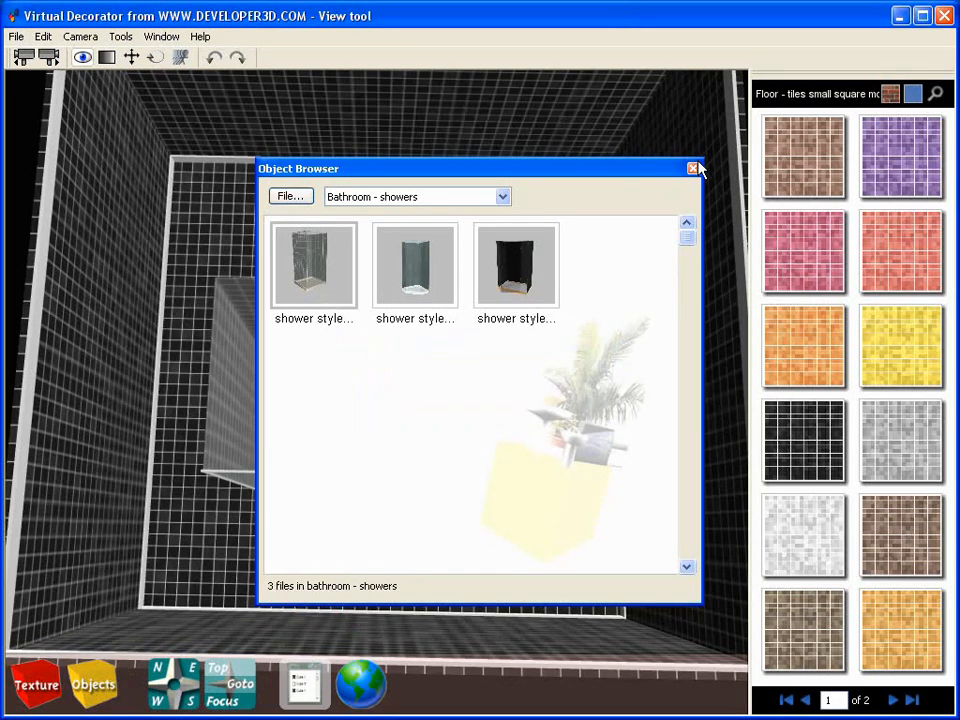
pyautogui.click(694, 168)
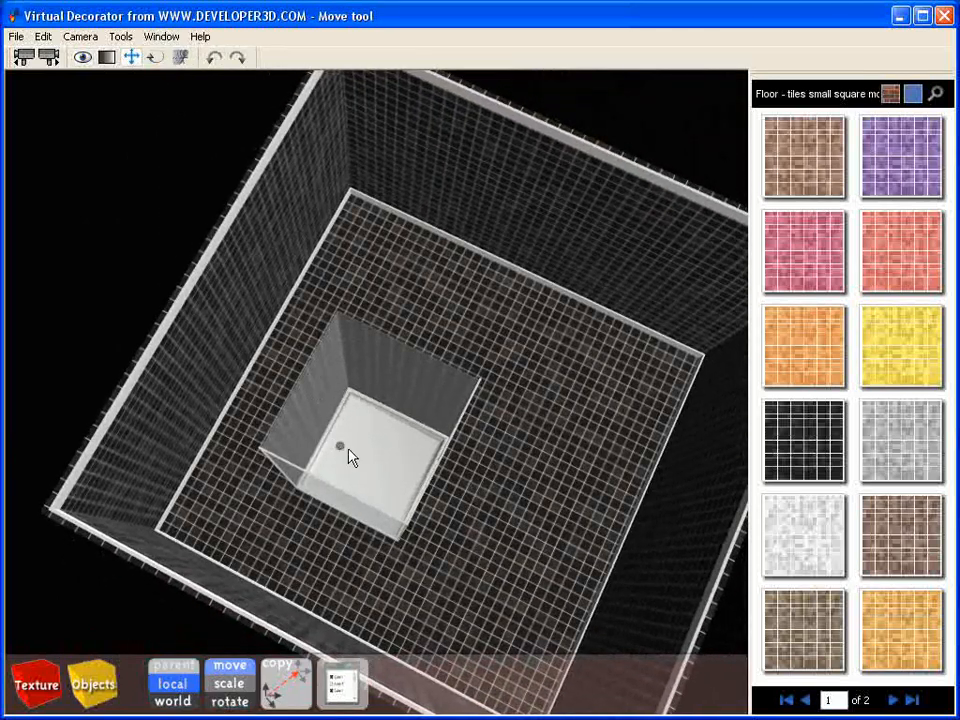
pyautogui.moveTo(340, 445); pyautogui.dragTo(360, 240)
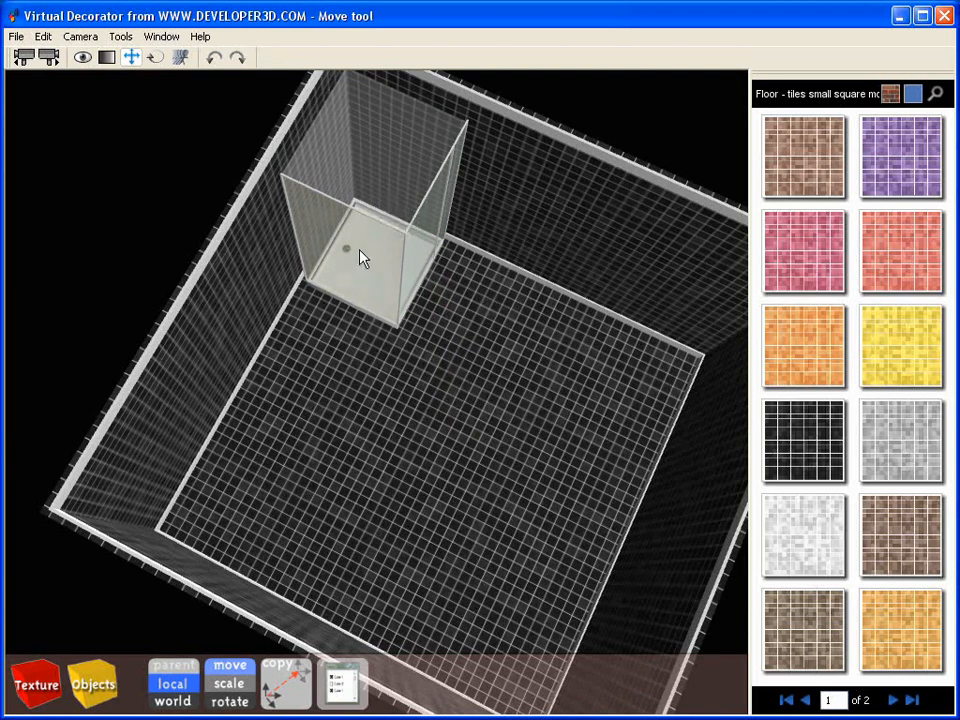
pyautogui.moveTo(355, 250); pyautogui.dragTo(375, 195)
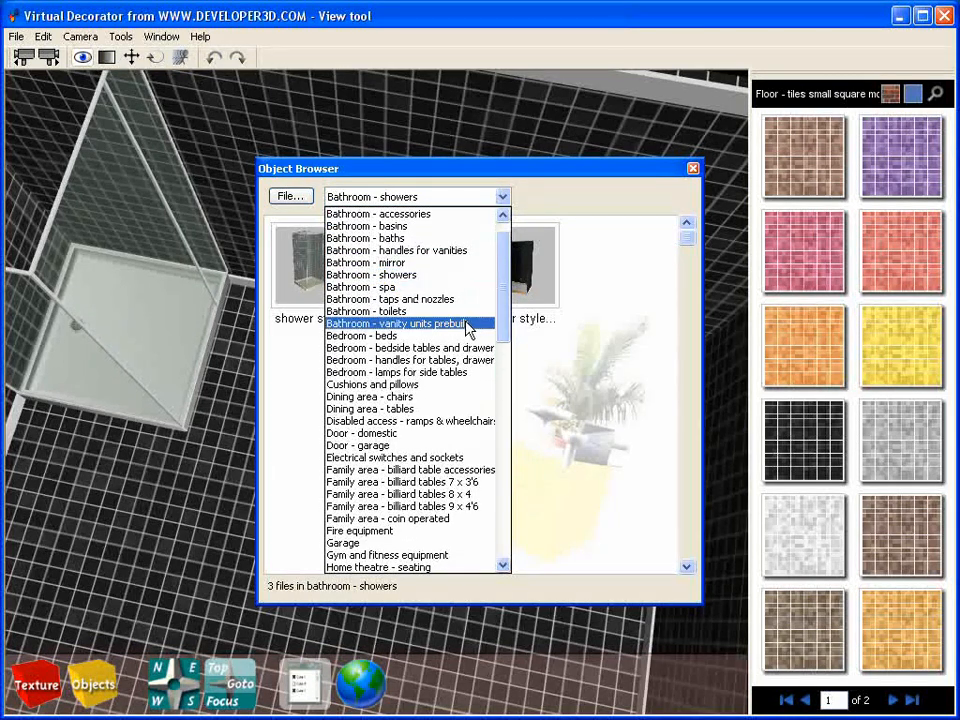
# Add the prebuilt double-basin vanity unit, then move and rotate it against the wall
pyautogui.click(397, 323)
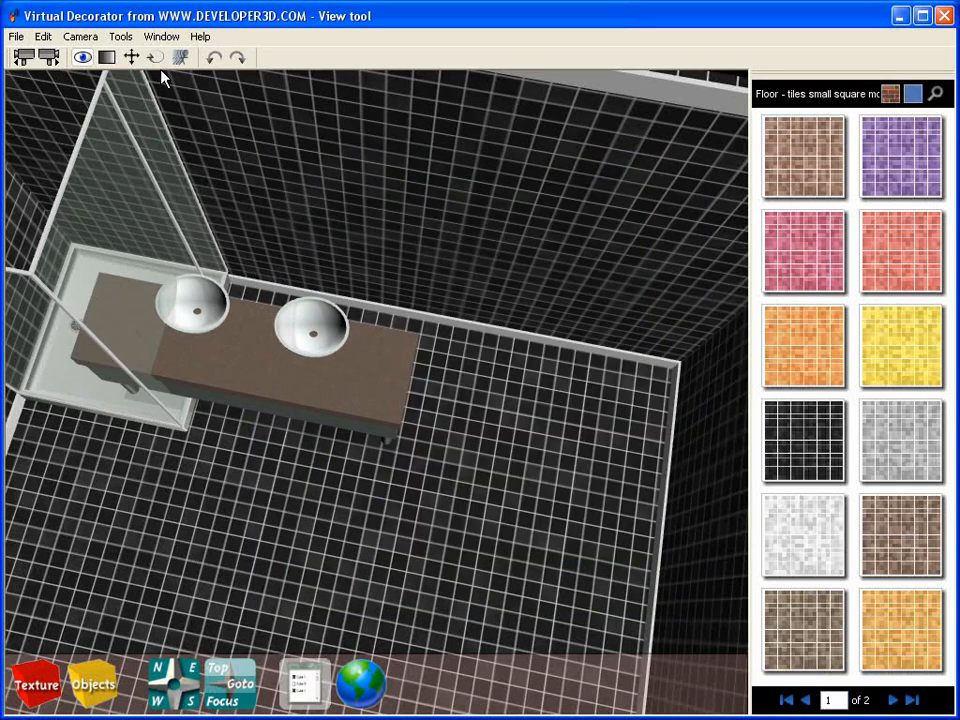
pyautogui.click(131, 57)
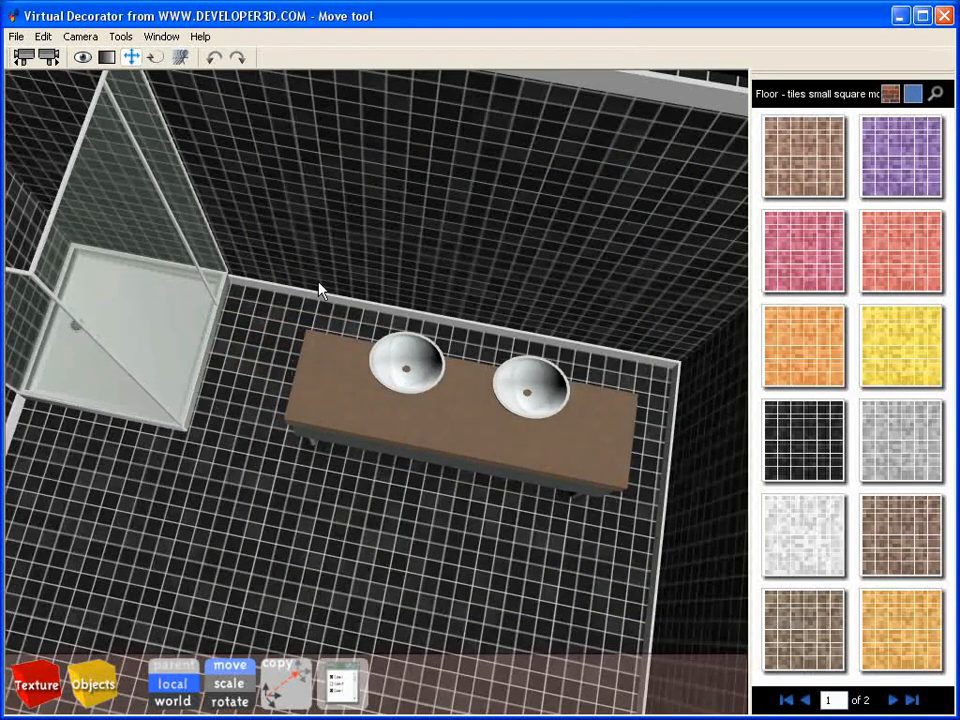
pyautogui.click(155, 57)
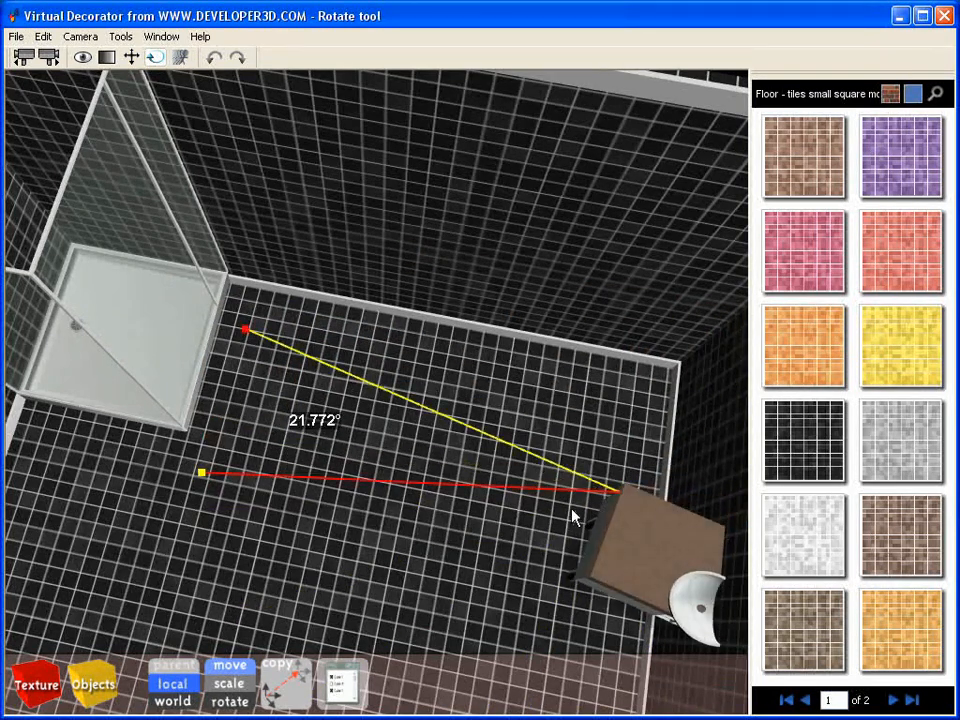
pyautogui.click(130, 57)
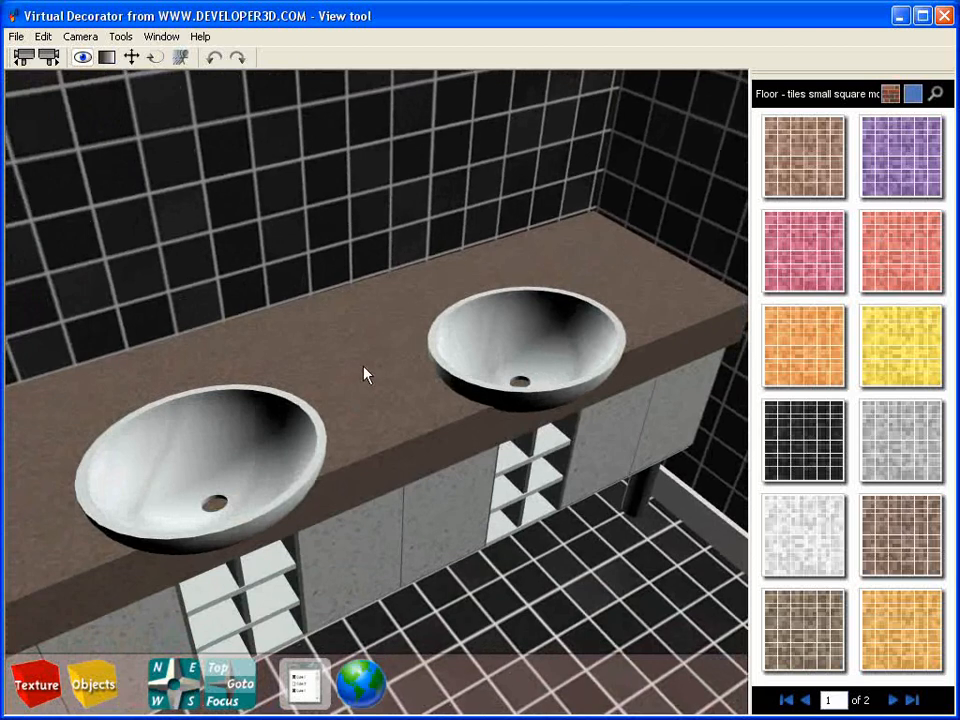
pyautogui.click(938, 93)
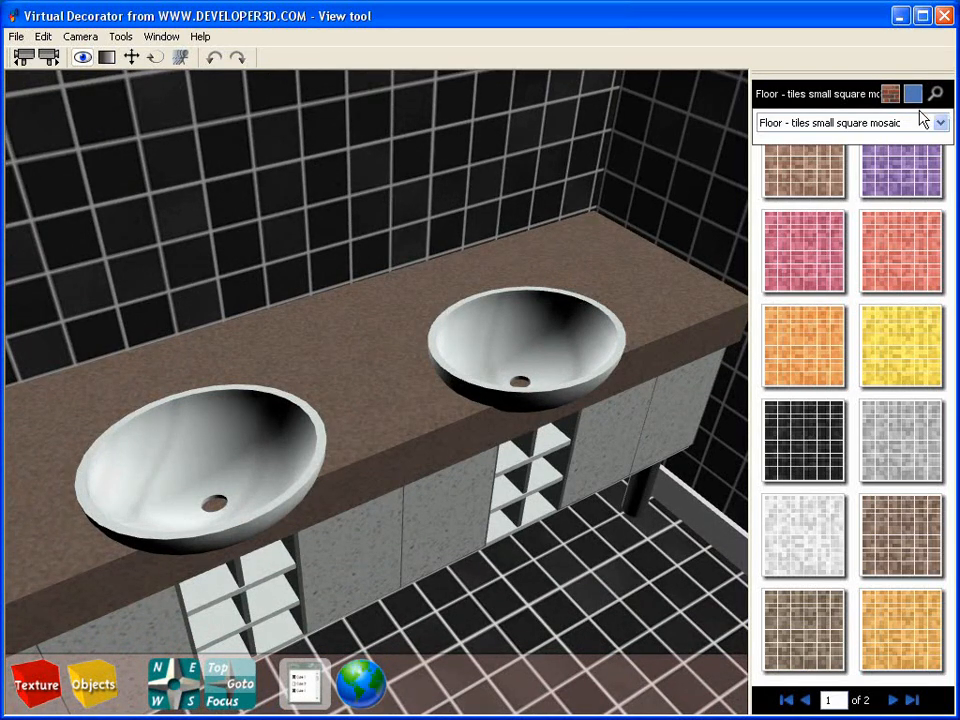
# Give the vanity countertop a dark 'Kitchen & bath surfaces' stone finish
pyautogui.click(938, 122)
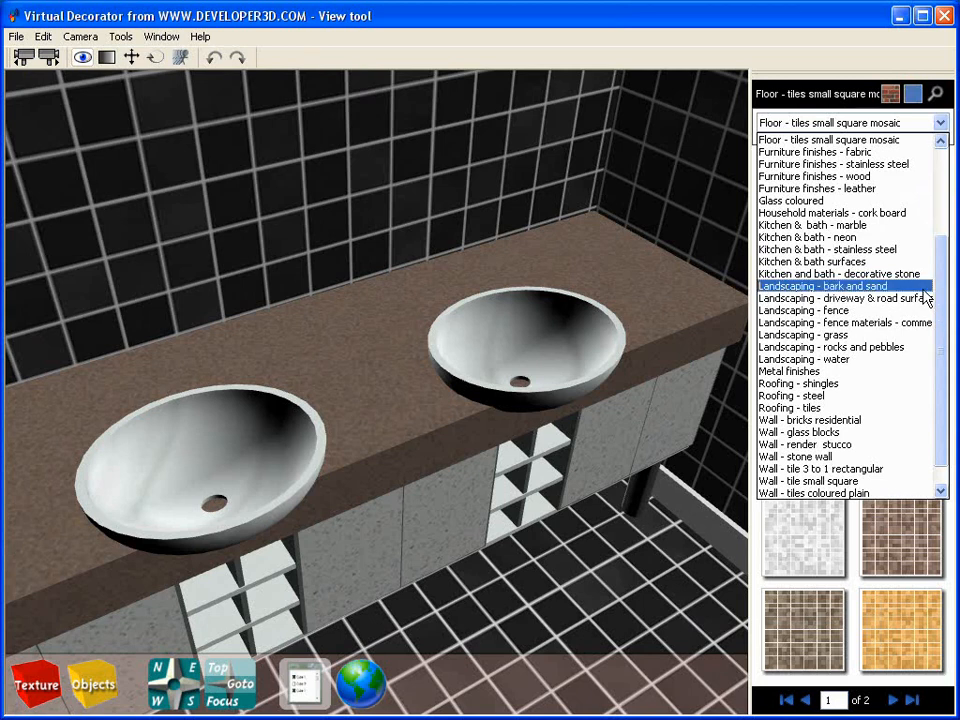
pyautogui.click(810, 261)
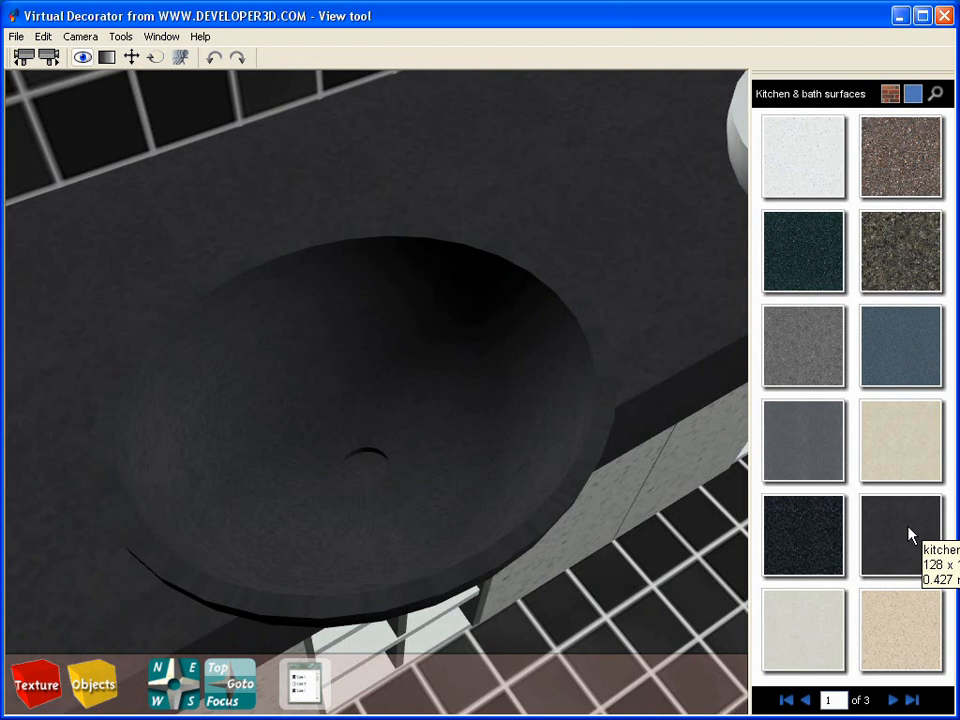
pyautogui.moveTo(508, 453)
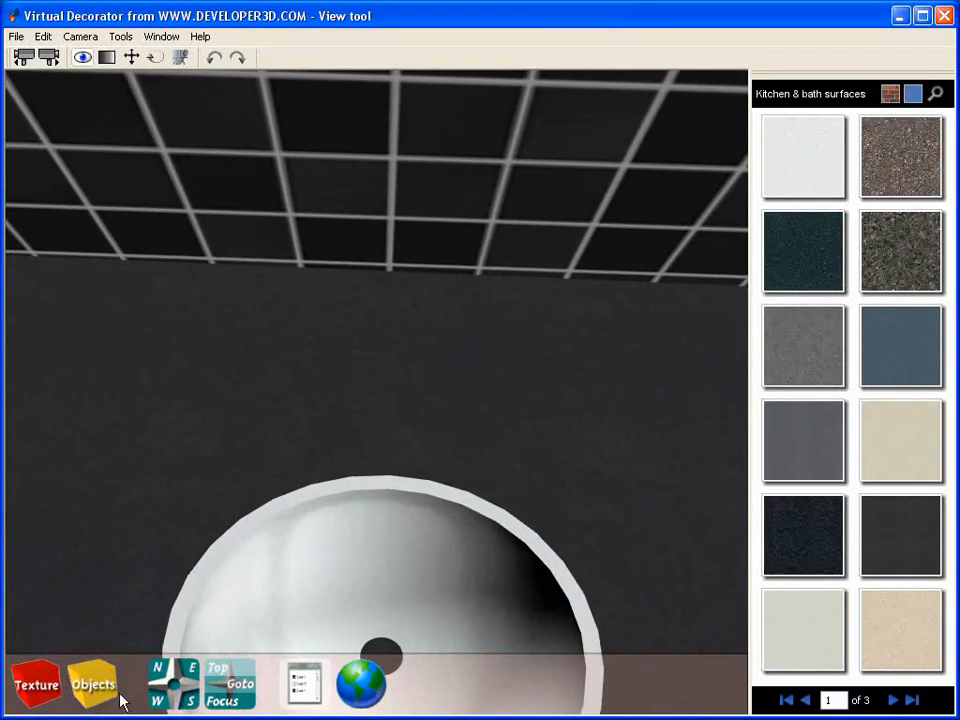
pyautogui.moveTo(93, 684)
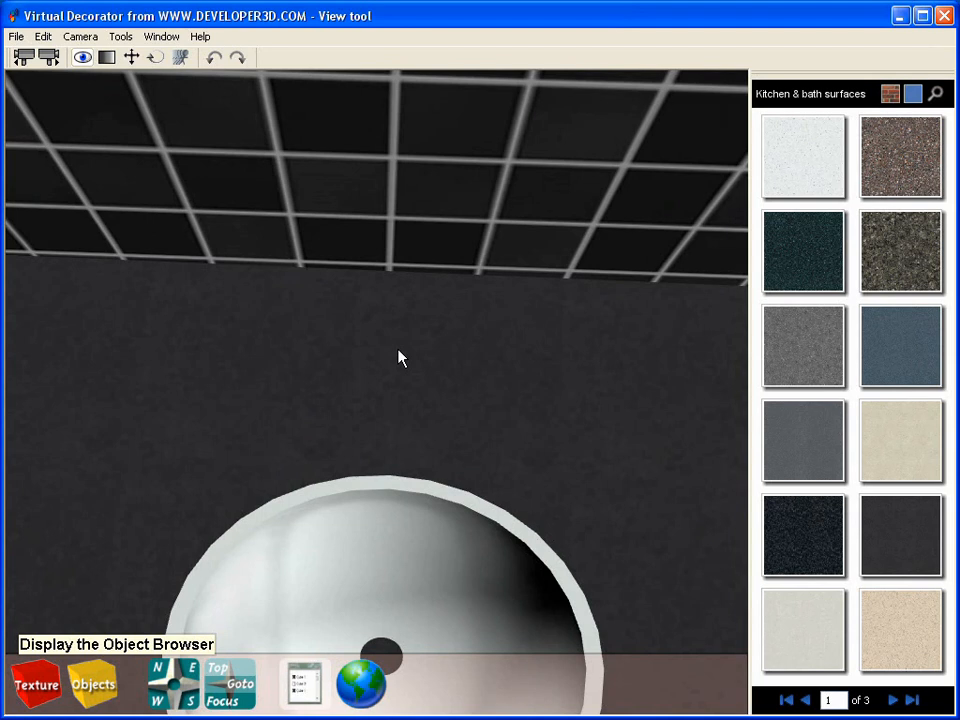
# Pick tap style 10 from Bathroom - taps and nozzles for the basin
pyautogui.click(92, 684)
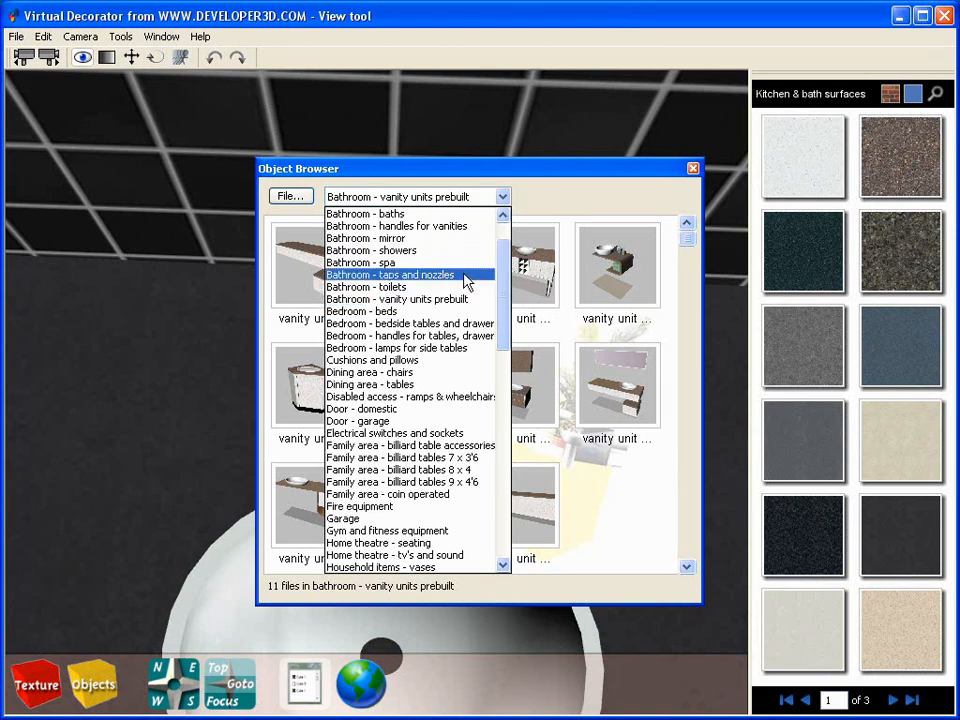
pyautogui.click(391, 274)
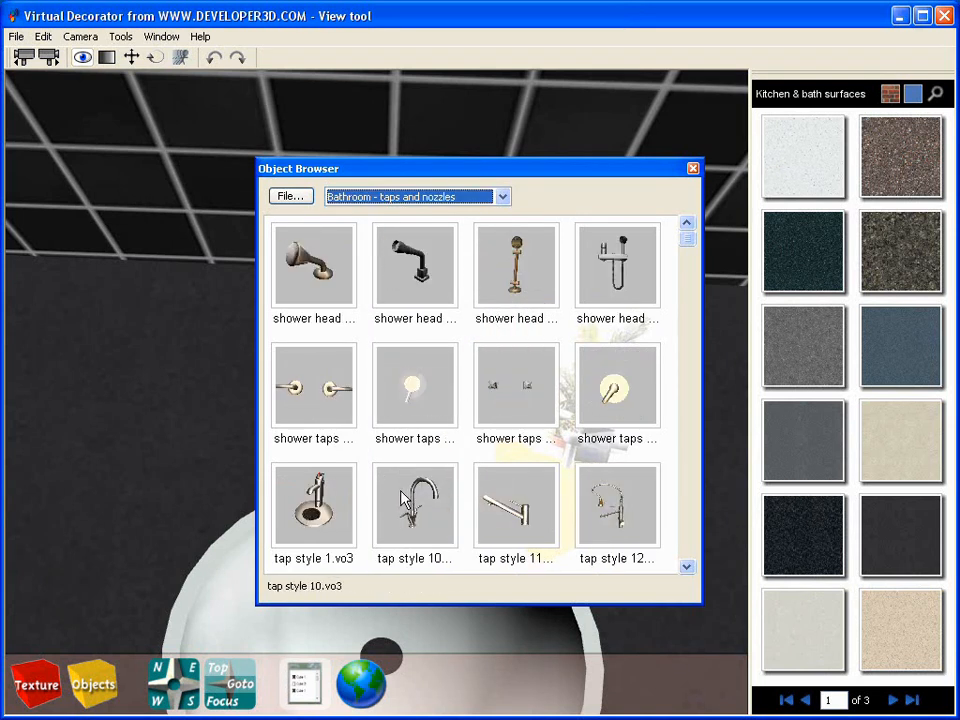
pyautogui.click(693, 168)
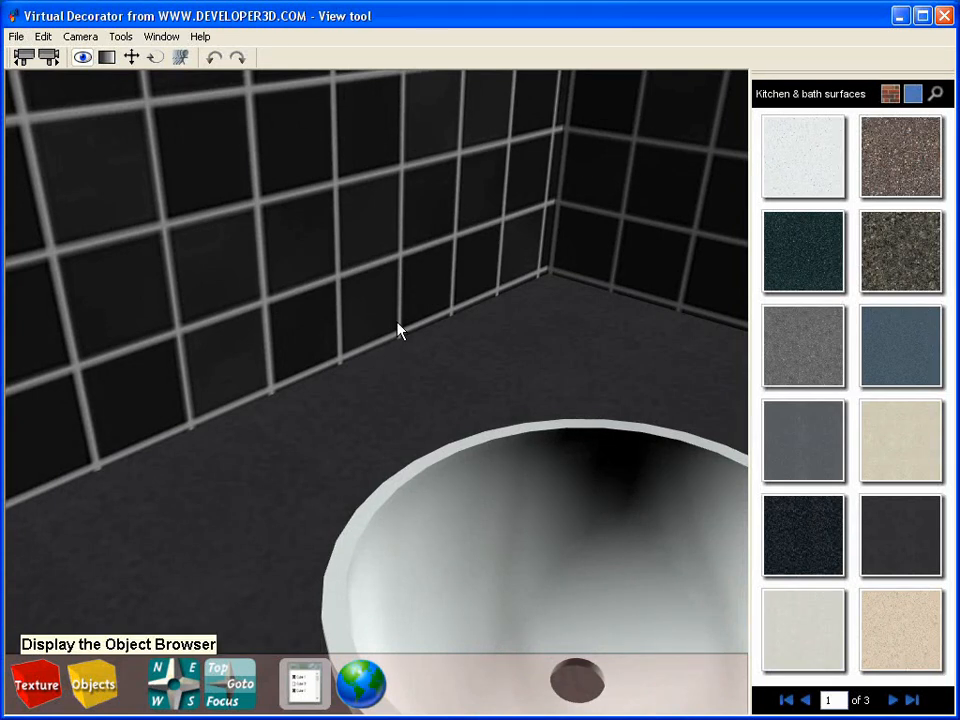
pyautogui.click(92, 683)
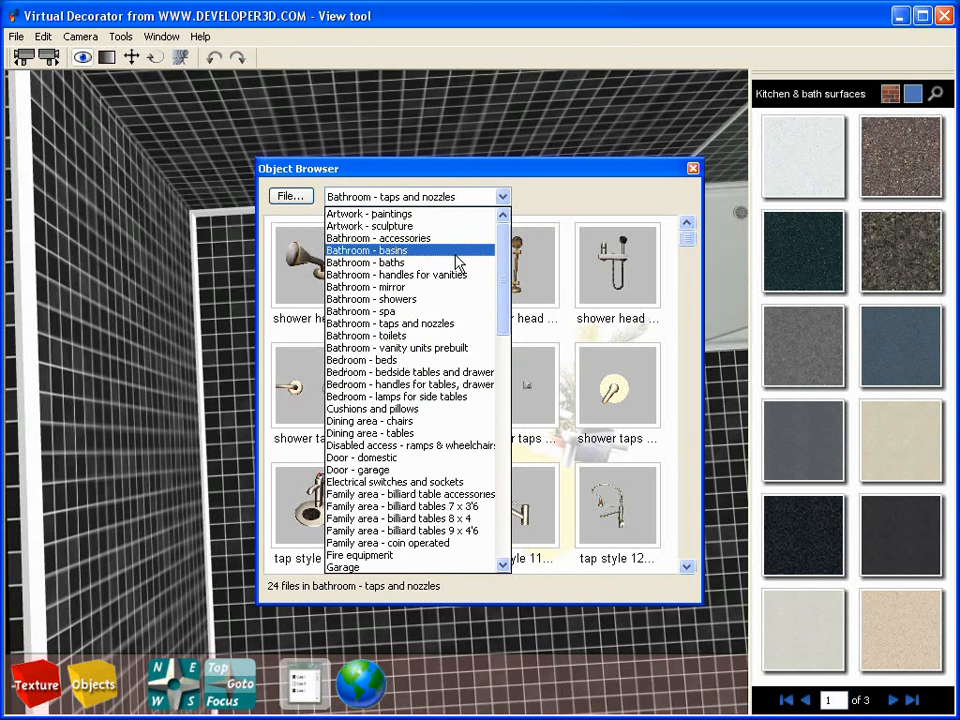
# Insert a tiled-surround bath from Bathroom - baths and position it against the walls
pyautogui.click(365, 262)
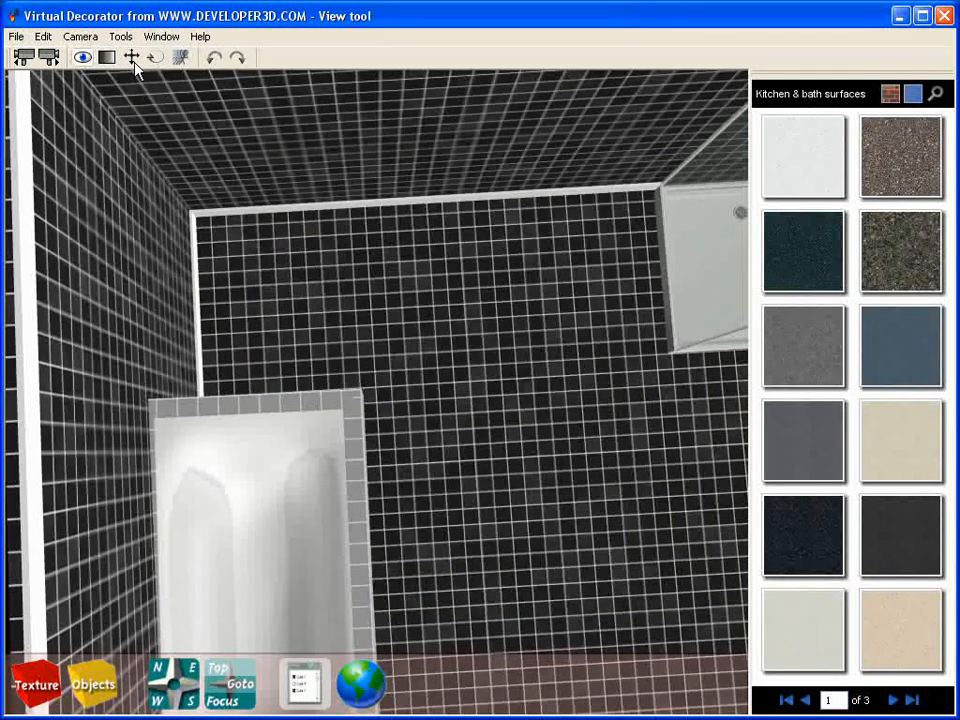
pyautogui.click(131, 57)
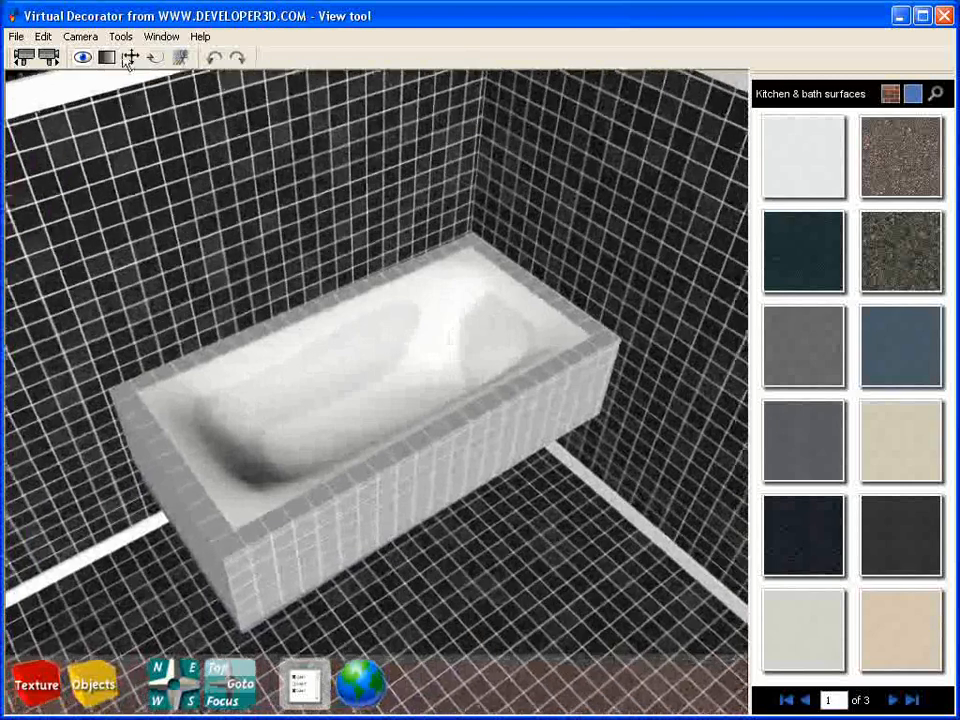
pyautogui.click(130, 56)
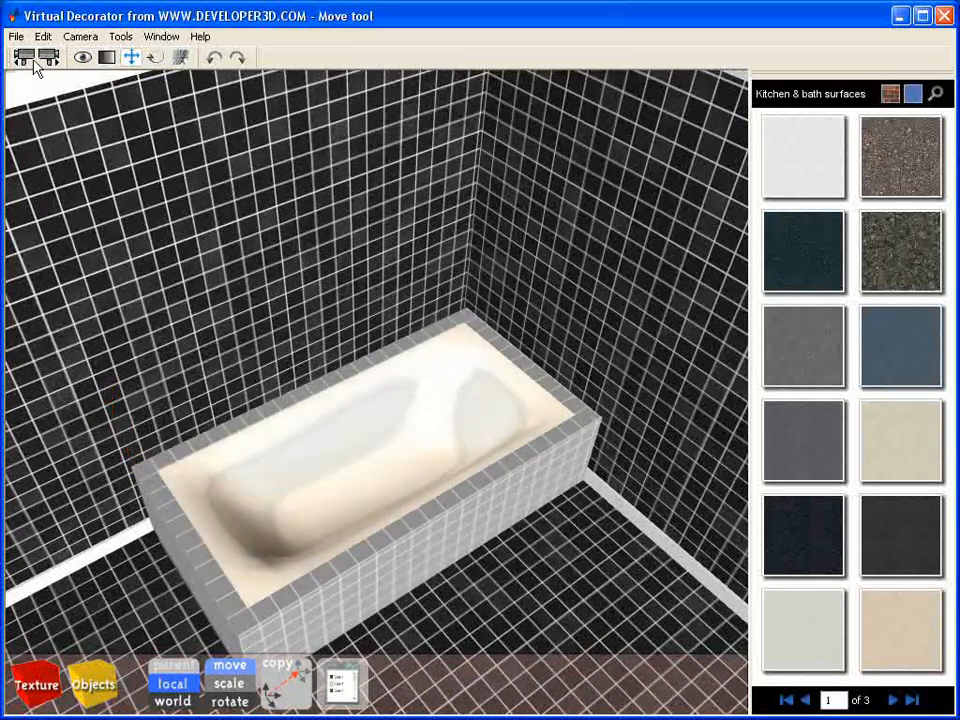
pyautogui.click(83, 57)
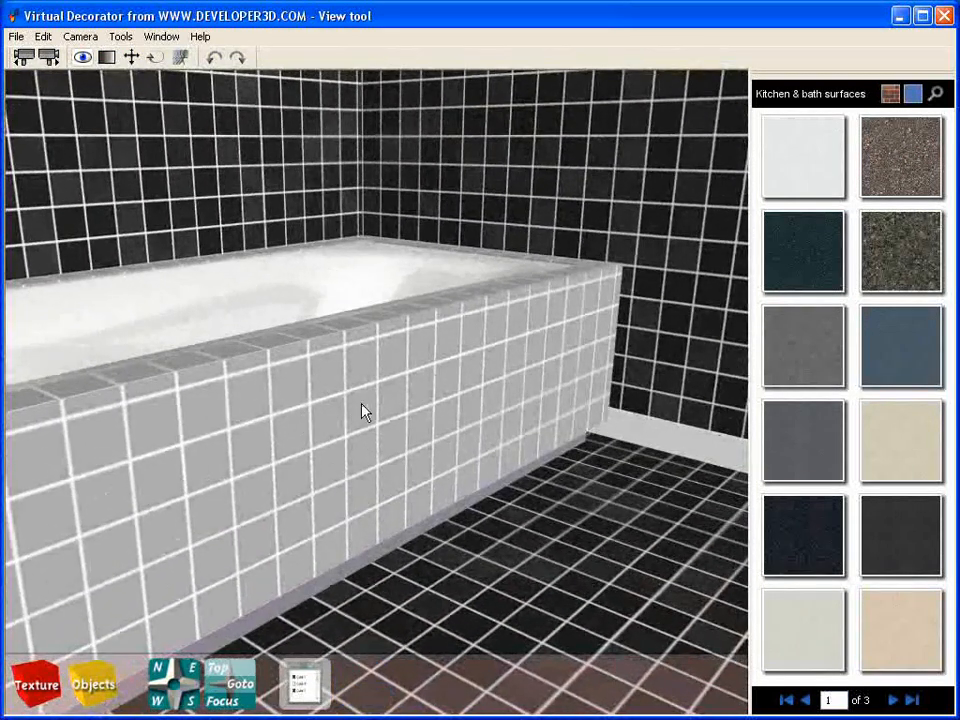
# Switch the texture category to 'Wall - tiles small square mosaic'
pyautogui.click(938, 122)
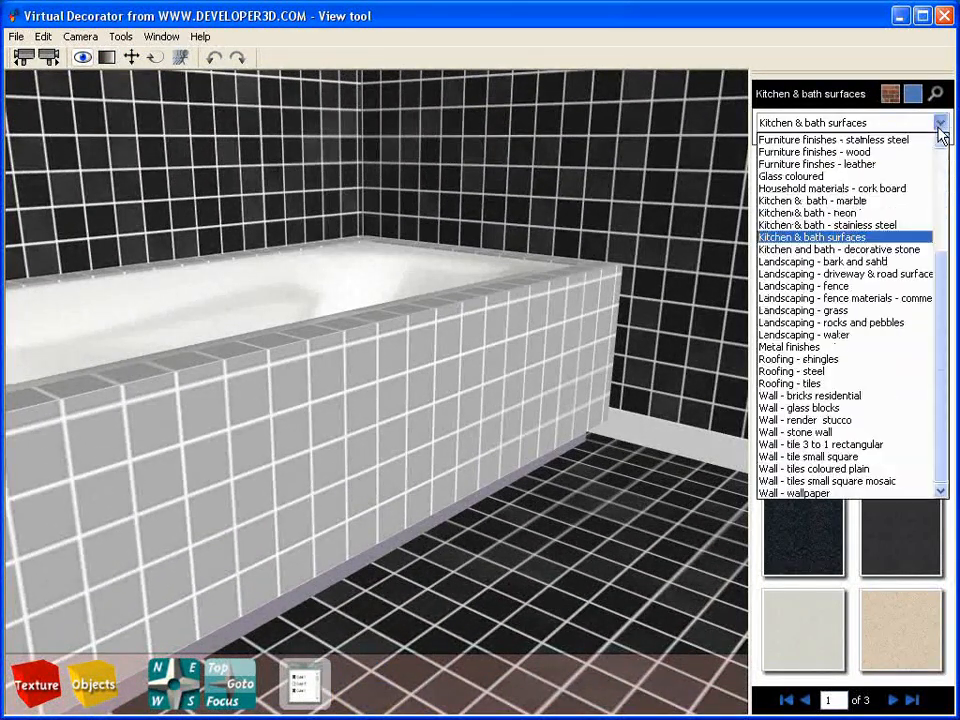
pyautogui.click(828, 481)
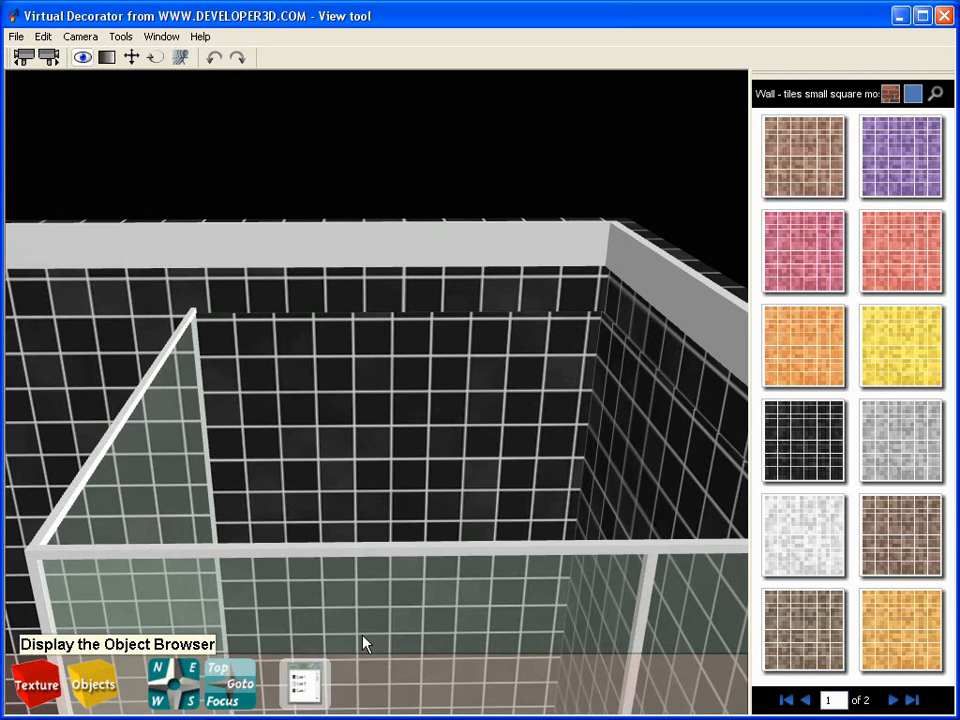
# Pick a shower head for the cubicle from Bathroom - taps and nozzles
pyautogui.click(91, 685)
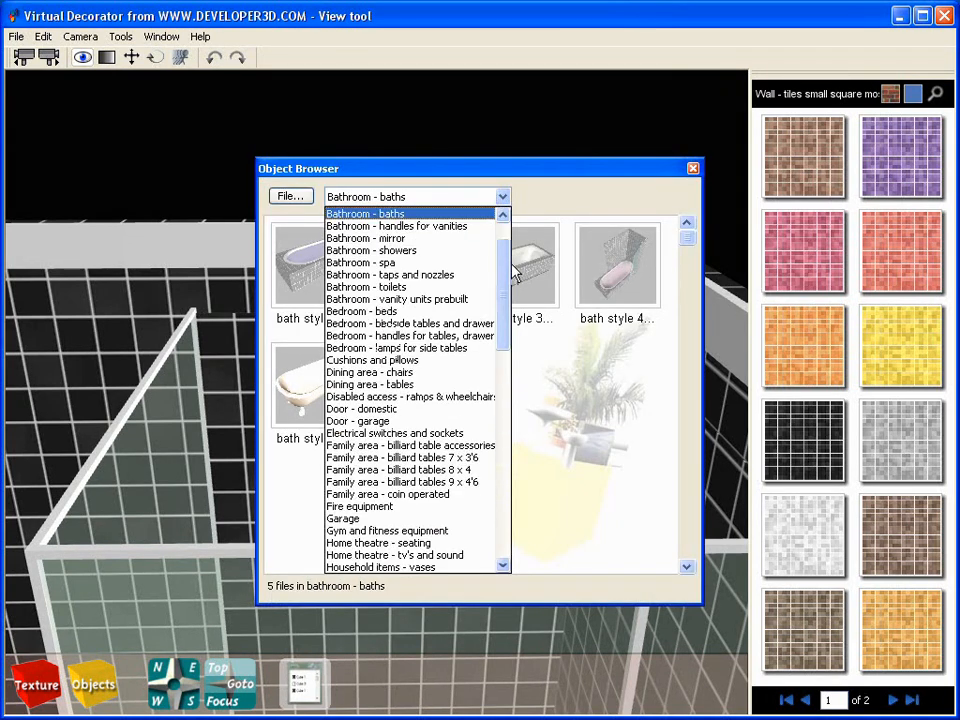
pyautogui.click(390, 274)
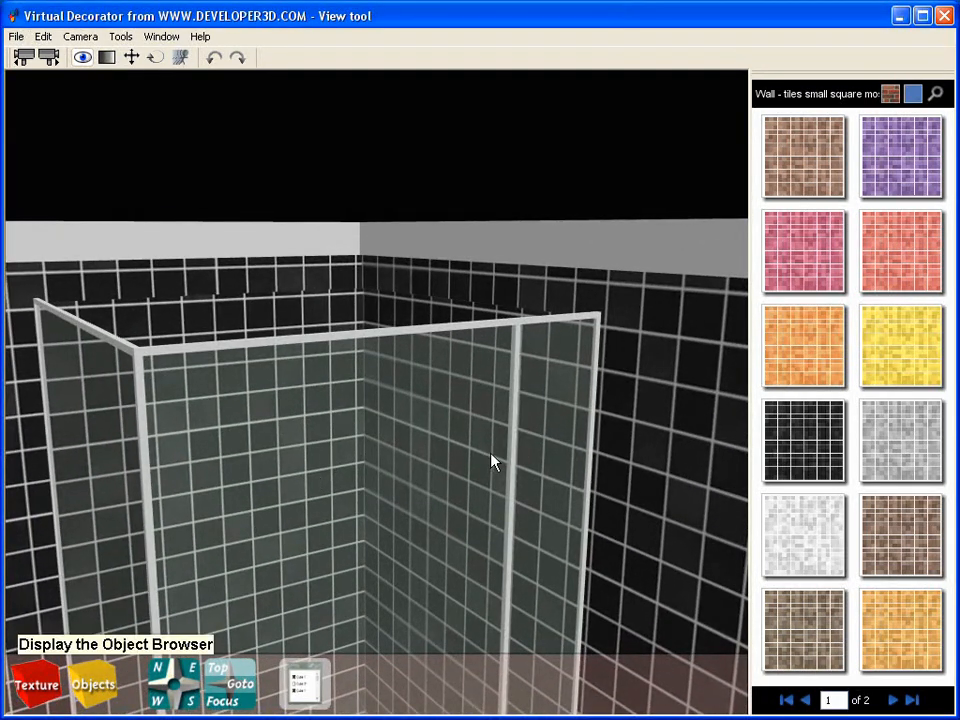
pyautogui.click(93, 684)
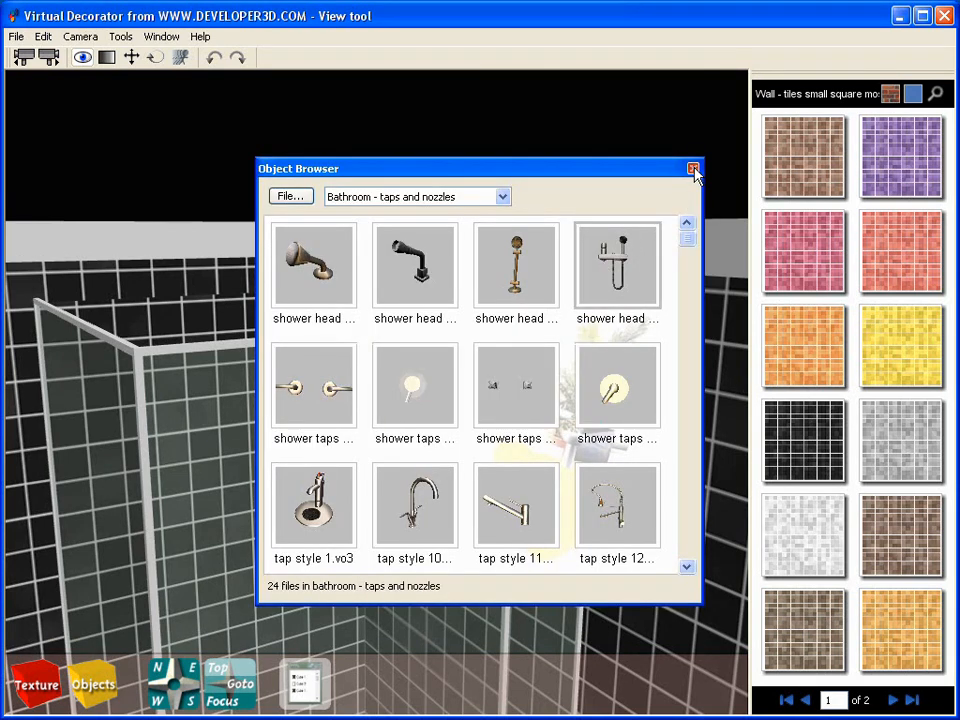
pyautogui.click(693, 168)
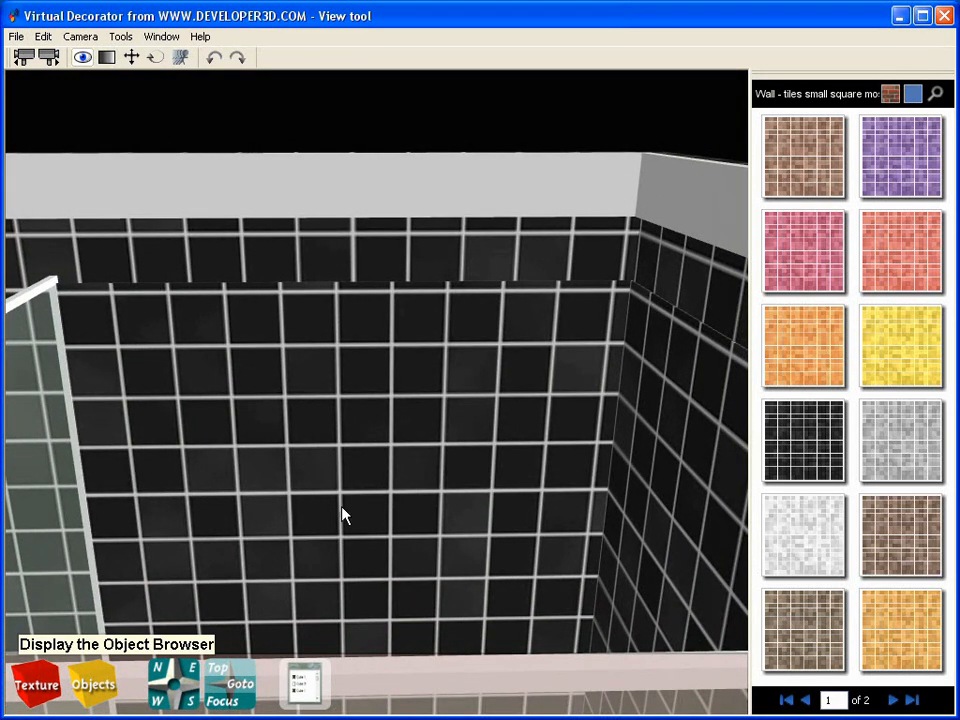
# Choose a shower taps item for the cubicle and close the Object Browser
pyautogui.click(92, 684)
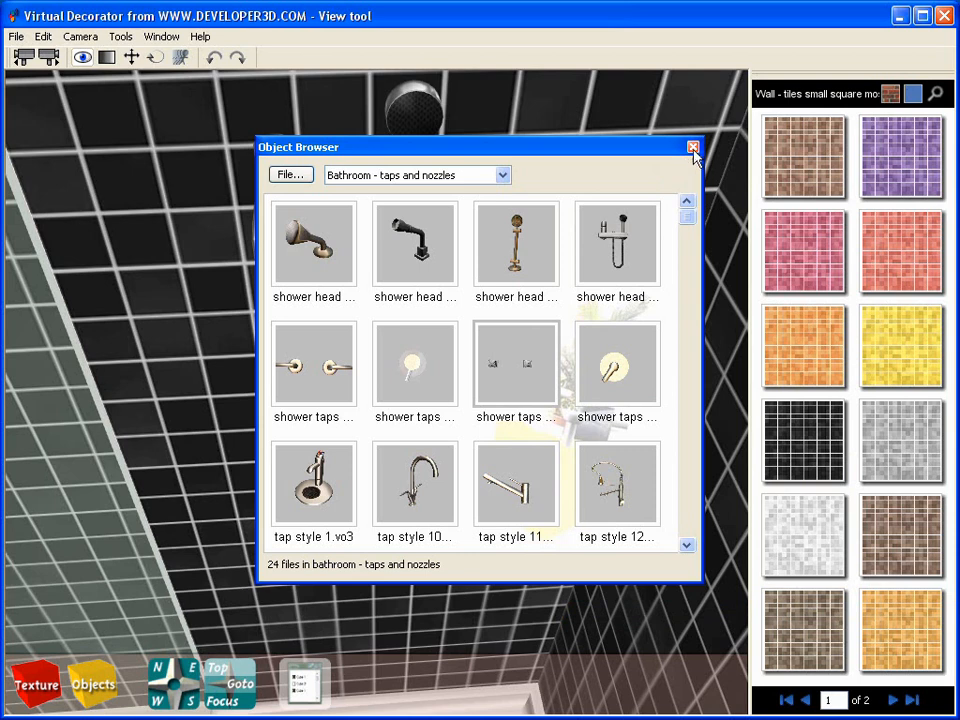
pyautogui.click(692, 148)
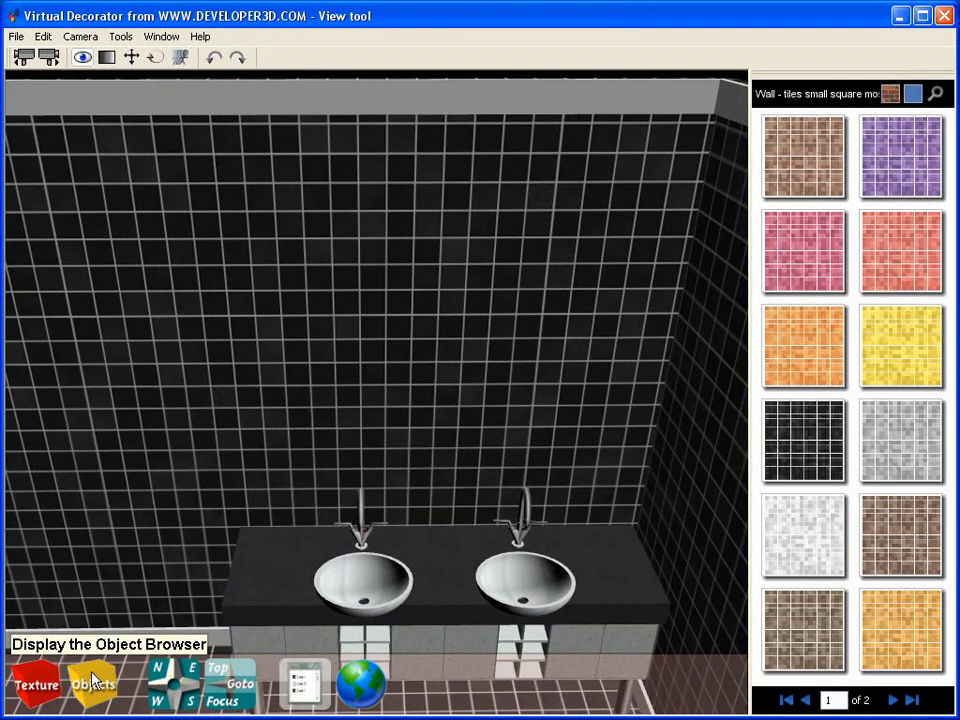
# Pick the mirror from the Bathroom - accessories collection in the Object Browser
pyautogui.click(92, 684)
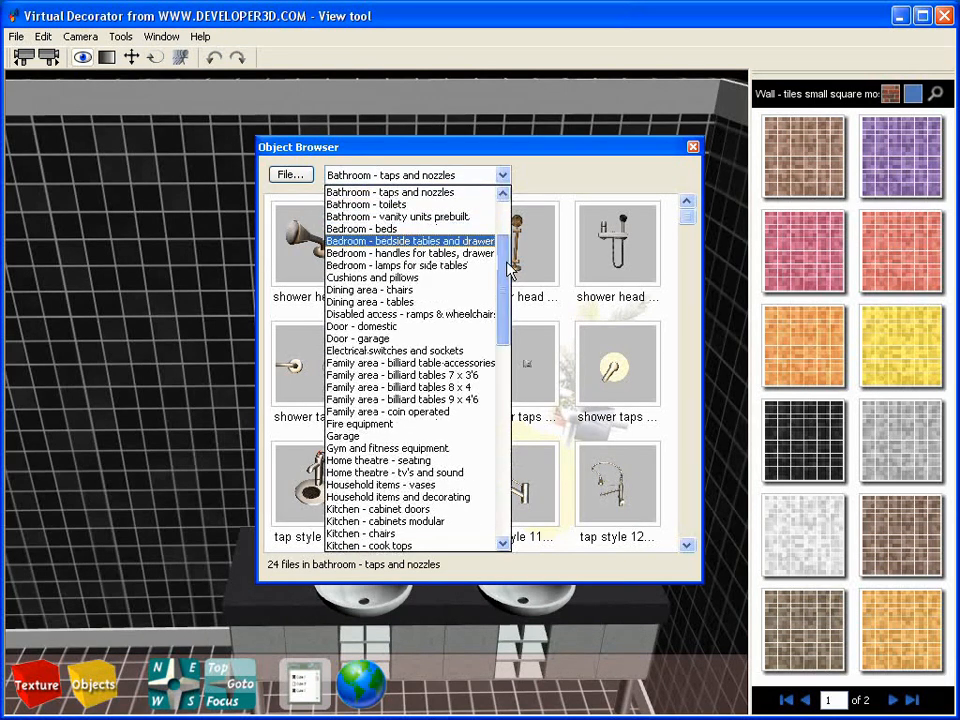
pyautogui.click(410, 175)
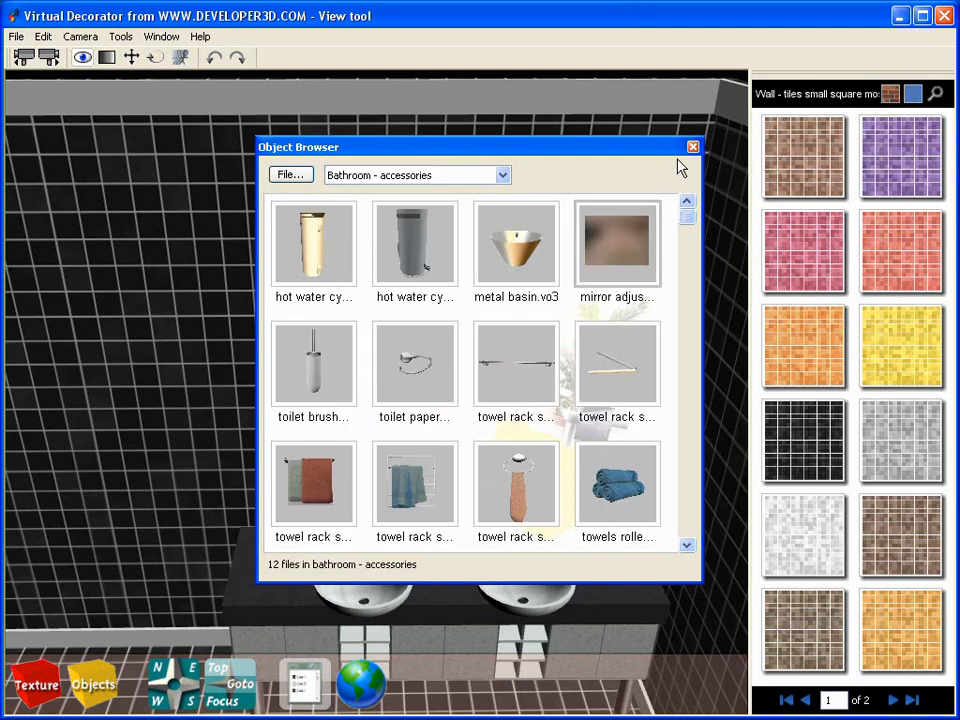
pyautogui.click(693, 147)
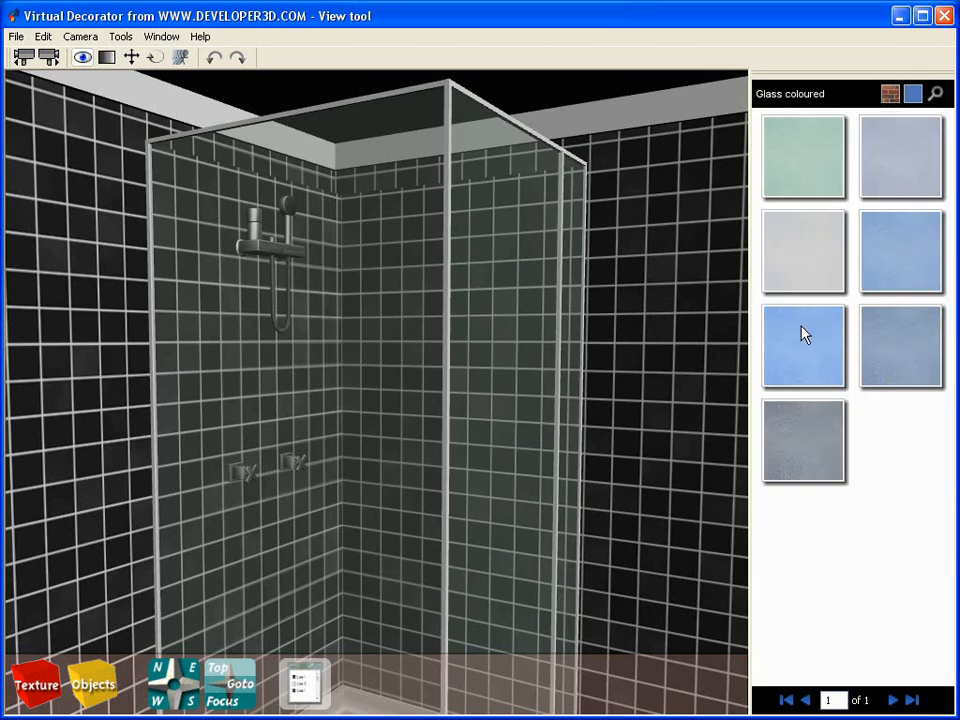
# Apply the blue coloured-glass swatch to the shower cubicle panels
pyautogui.click(803, 346)
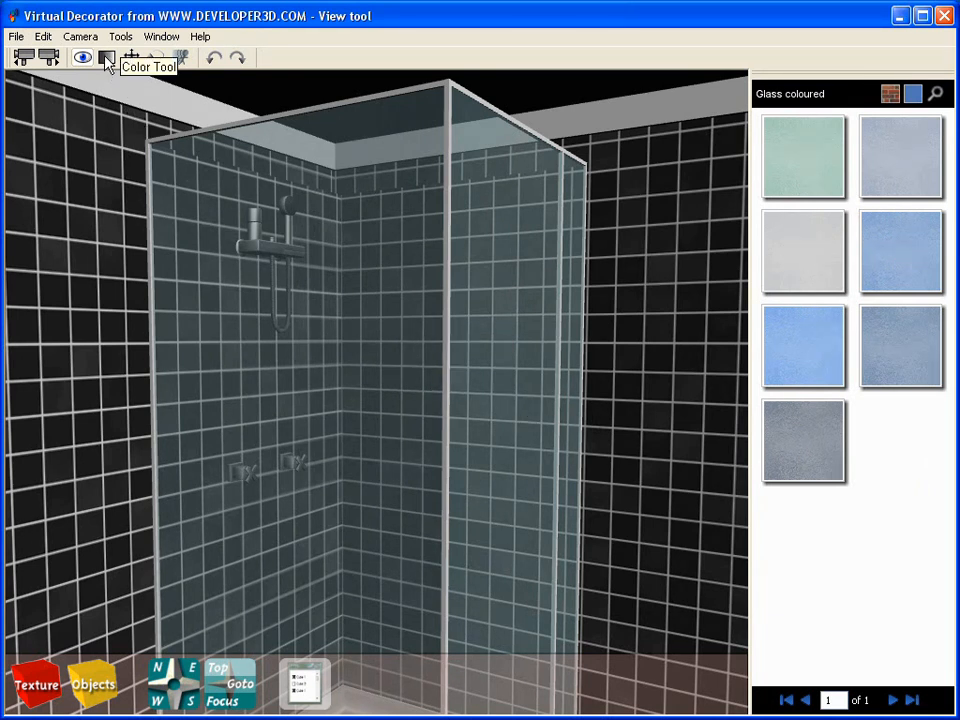
pyautogui.click(107, 57)
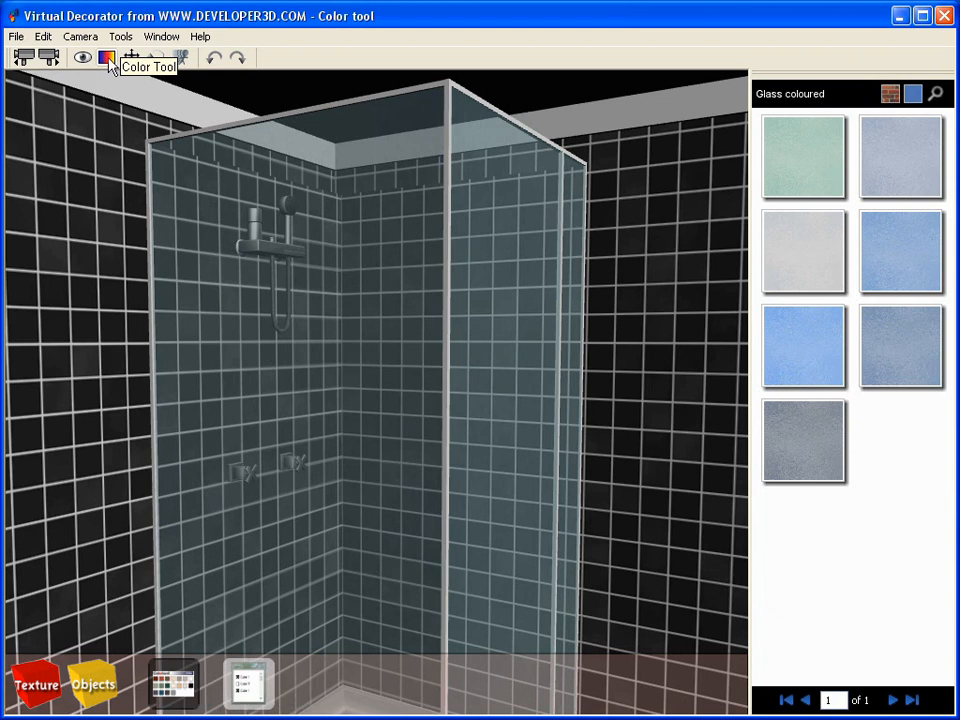
pyautogui.moveTo(370, 419)
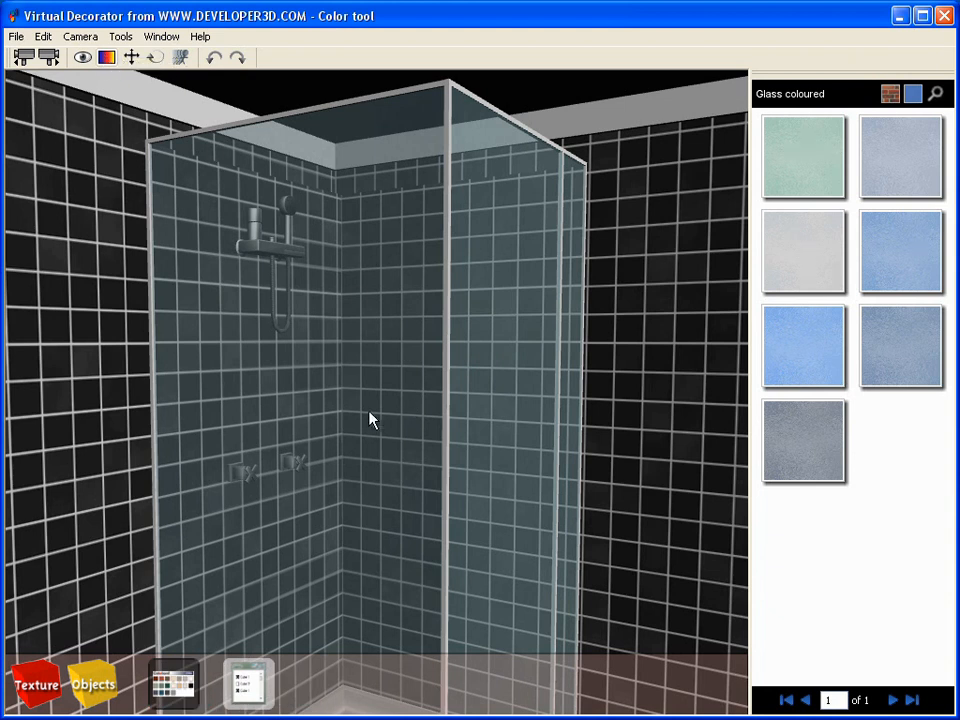